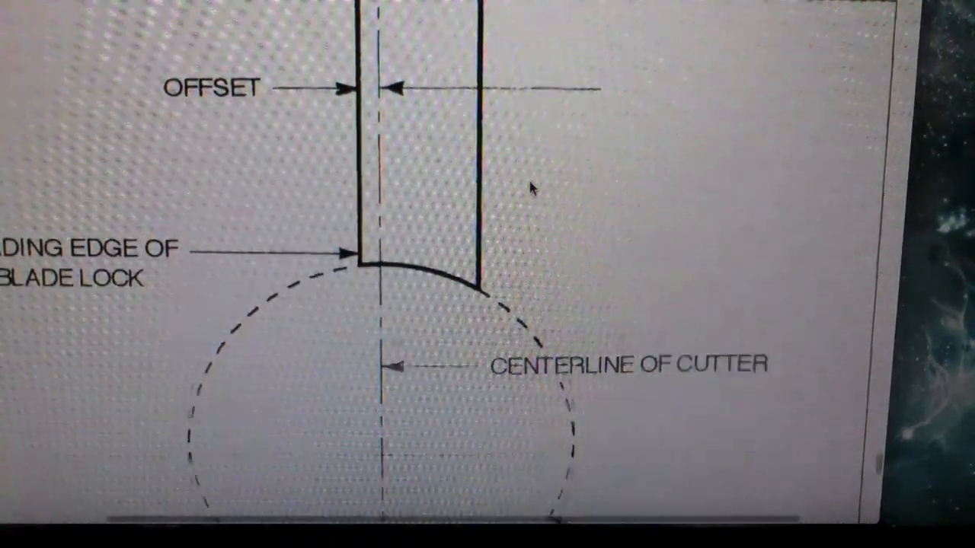
pyautogui.scroll(-3)
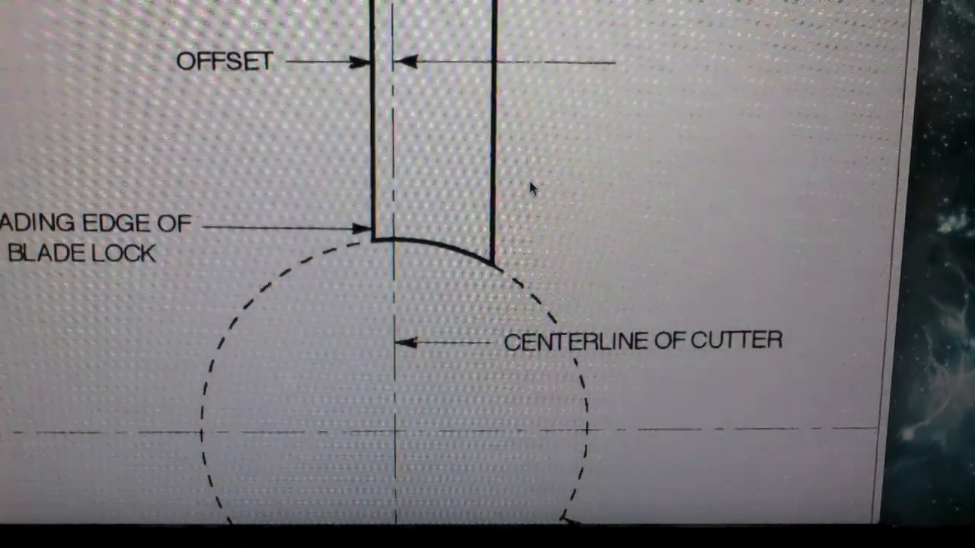